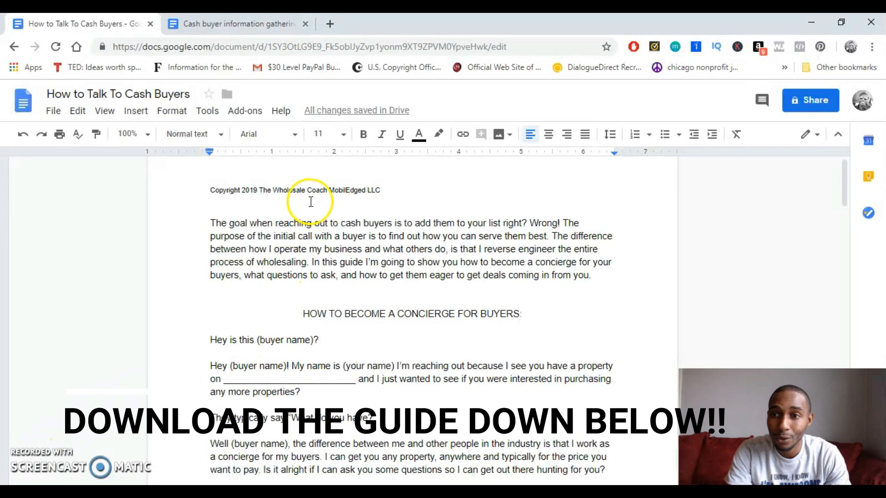
- Scroll from the copyright line and introduction down to the call script's first numbered questions
scroll(down, 3)
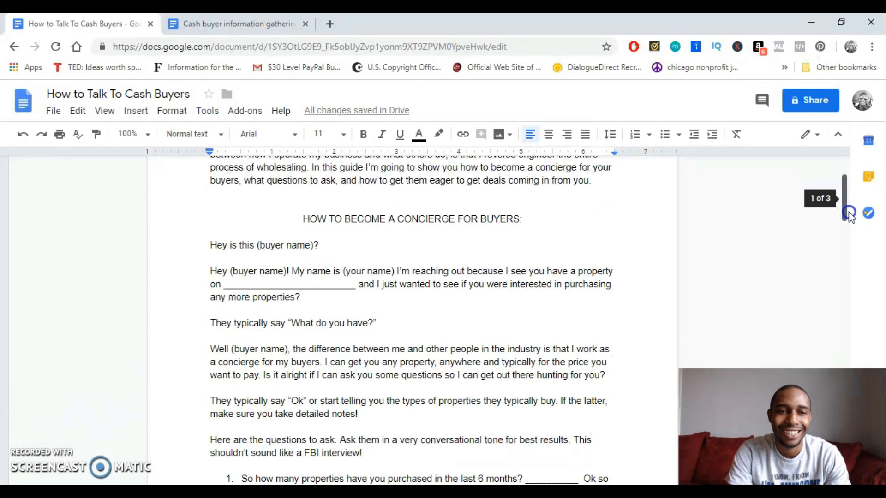
scroll(down, 3)
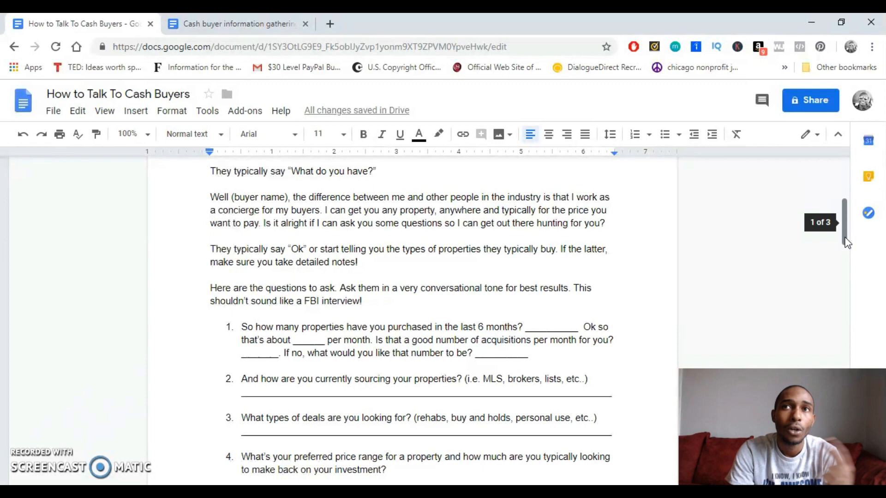
- Scroll past question 5 onto page 2 to read questions 6 through 9
scroll(down, 3)
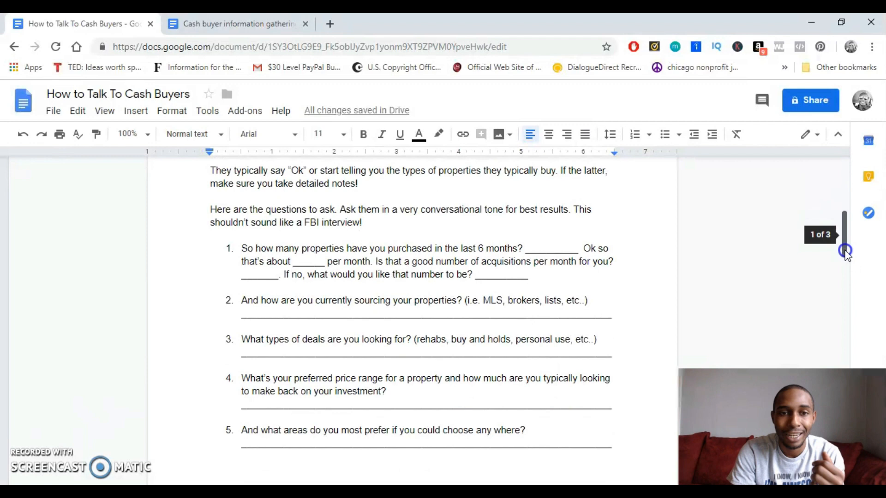
scroll(down, 3)
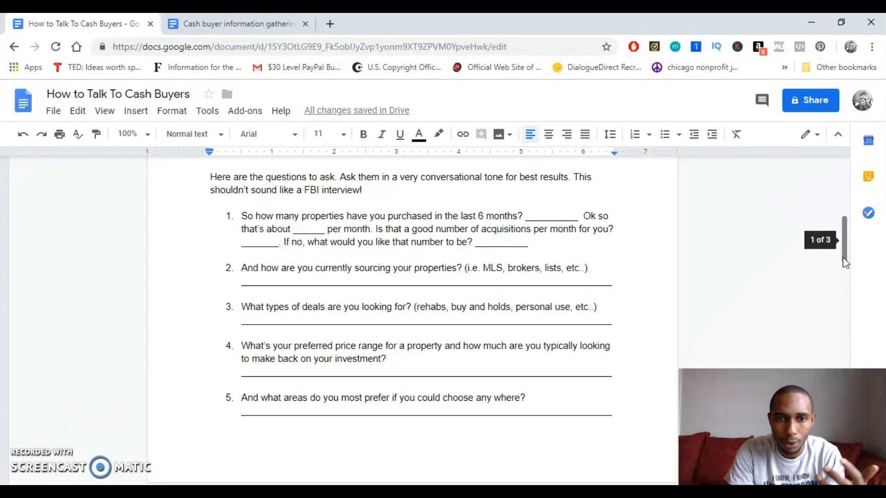
scroll(down, 3)
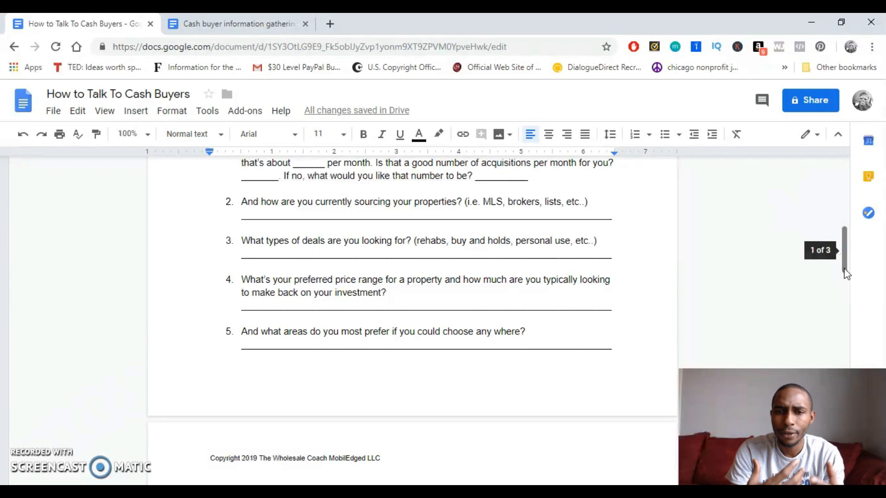
scroll(down, 3)
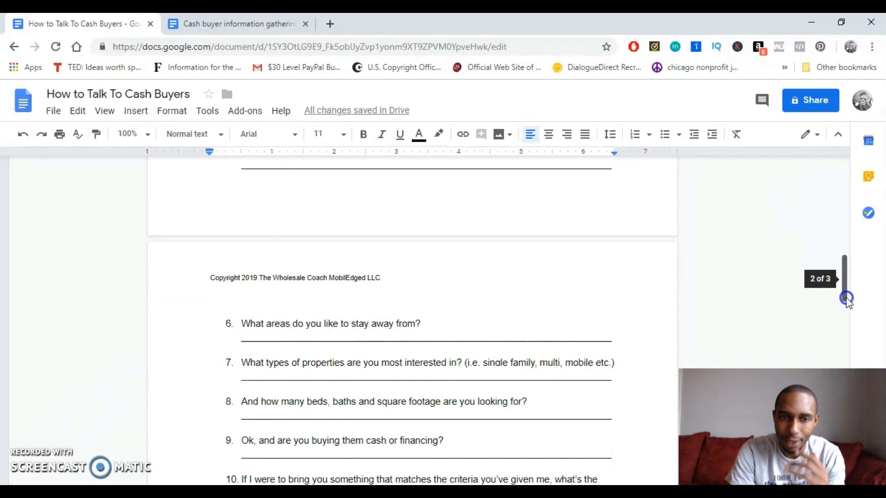
- Scroll slightly to show question 10 and the 'Ok great' concierge paragraph
scroll(down, 3)
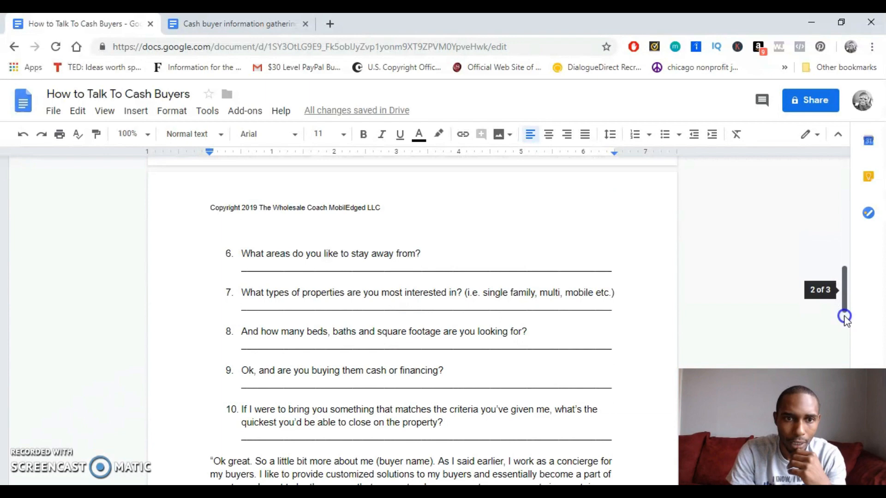
- Scroll past the email, phone questions and sign-off to the final page's database logging notes
scroll(down, 3)
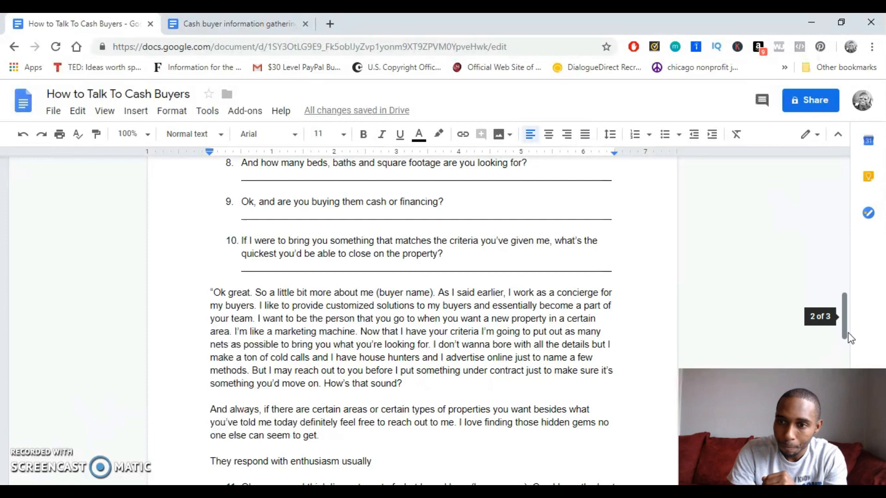
scroll(down, 3)
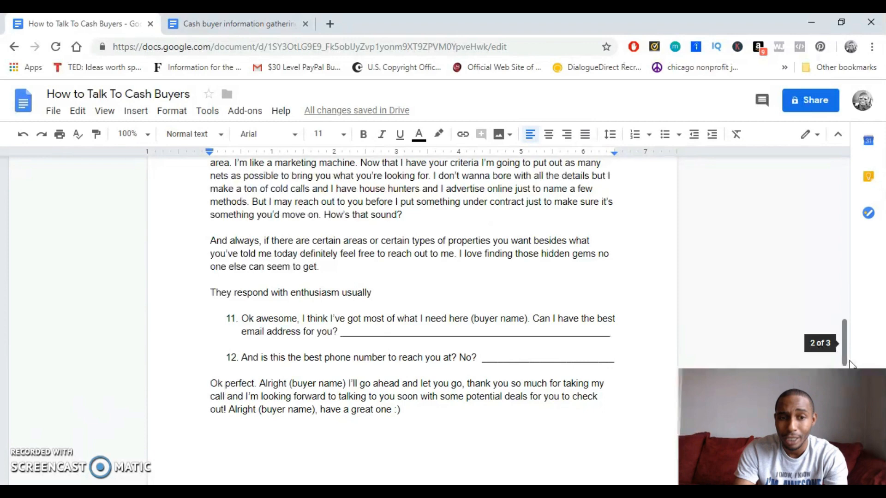
scroll(down, 3)
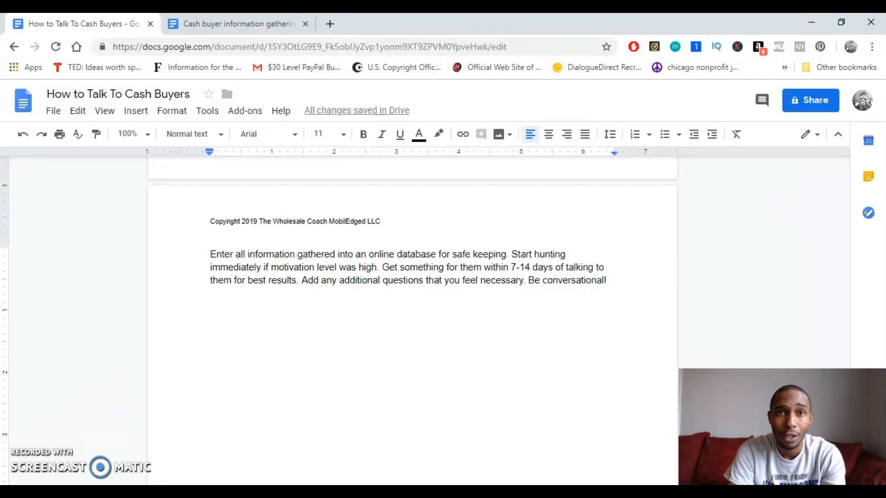
- Return to page 2 showing questions 9, 10 and the concierge-for-buyers paragraph
click(211, 305)
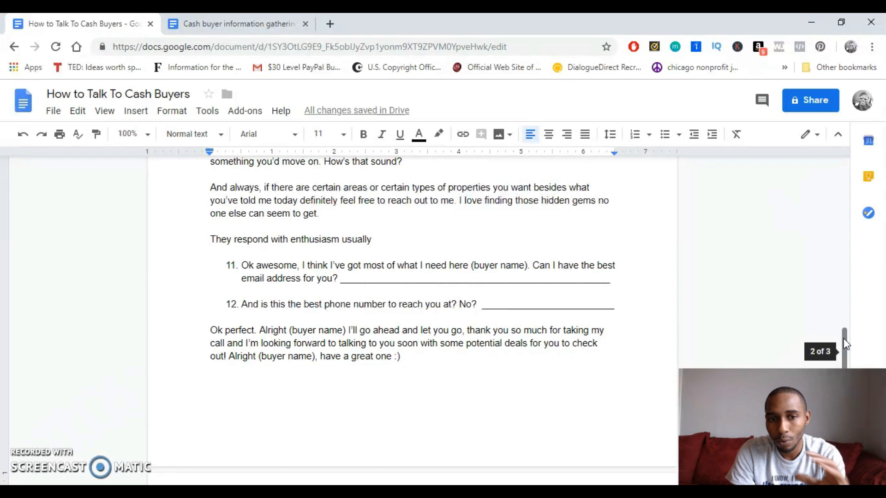
scroll(down, 3)
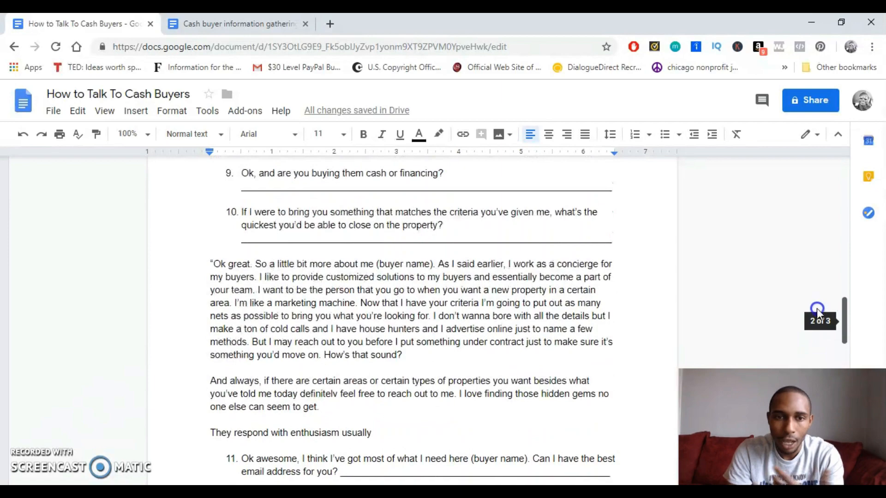
- Scroll back to the top of page 1 with the copyright line and HOW TO BECOME A CONCIERGE FOR BUYERS heading
scroll(up, 3)
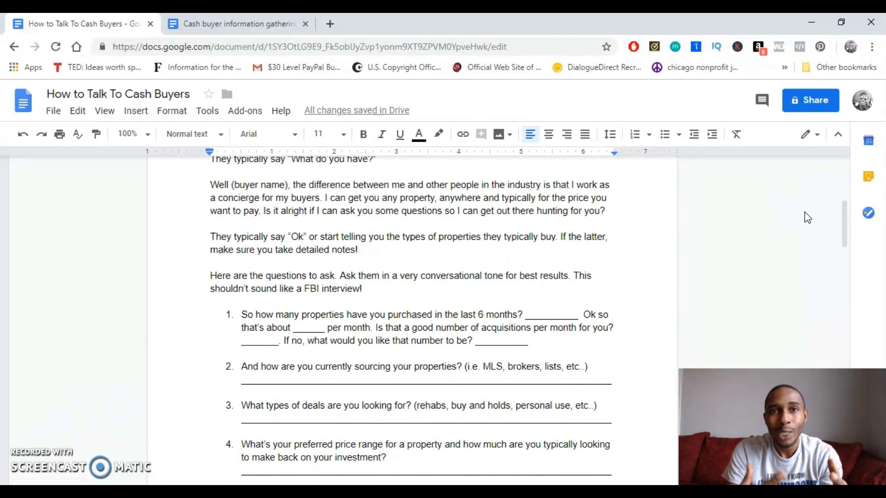
scroll(up, 3)
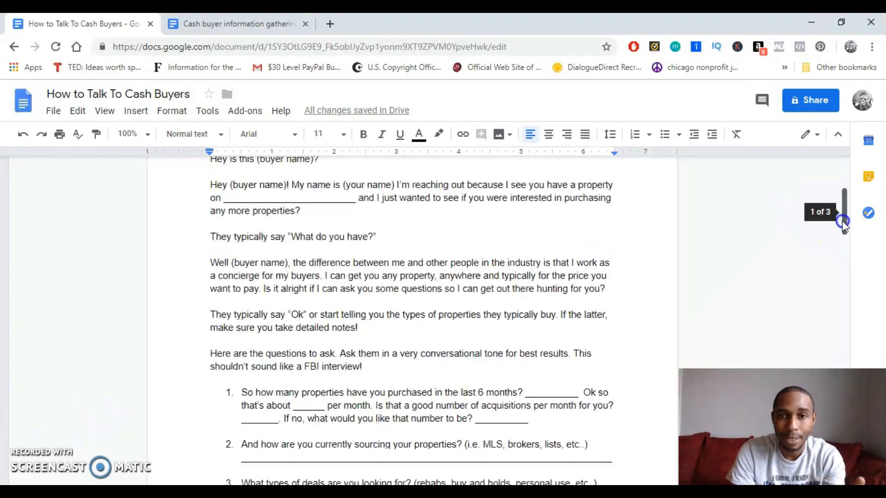
scroll(up, 3)
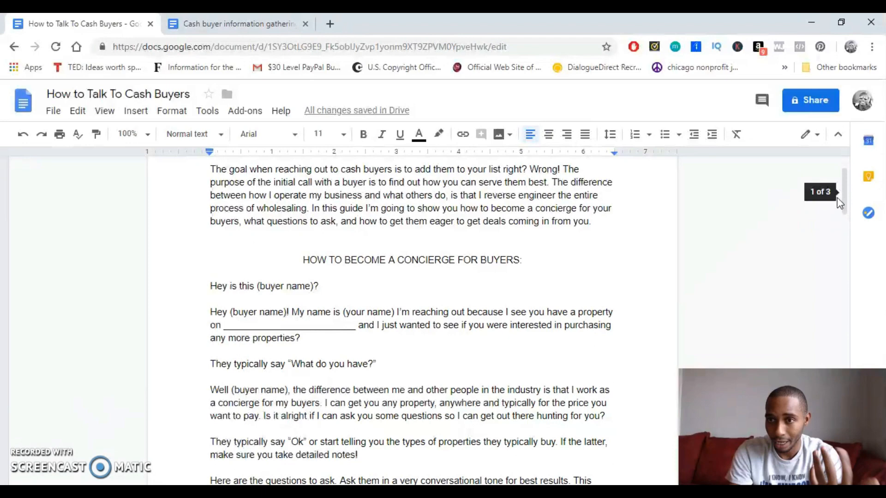
scroll(up, 3)
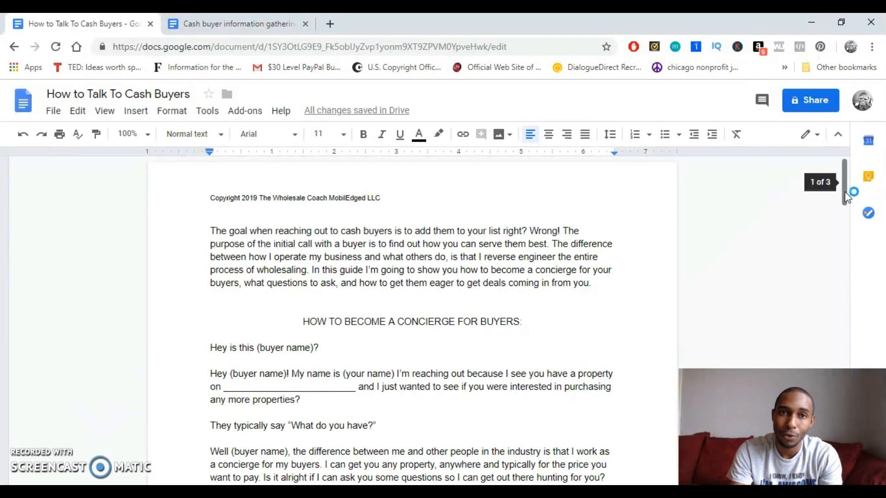
mouse_move(850, 192)
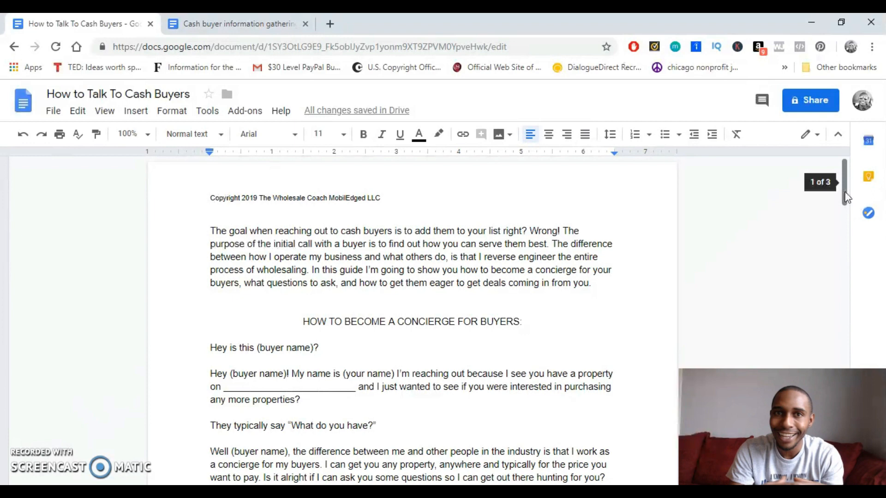